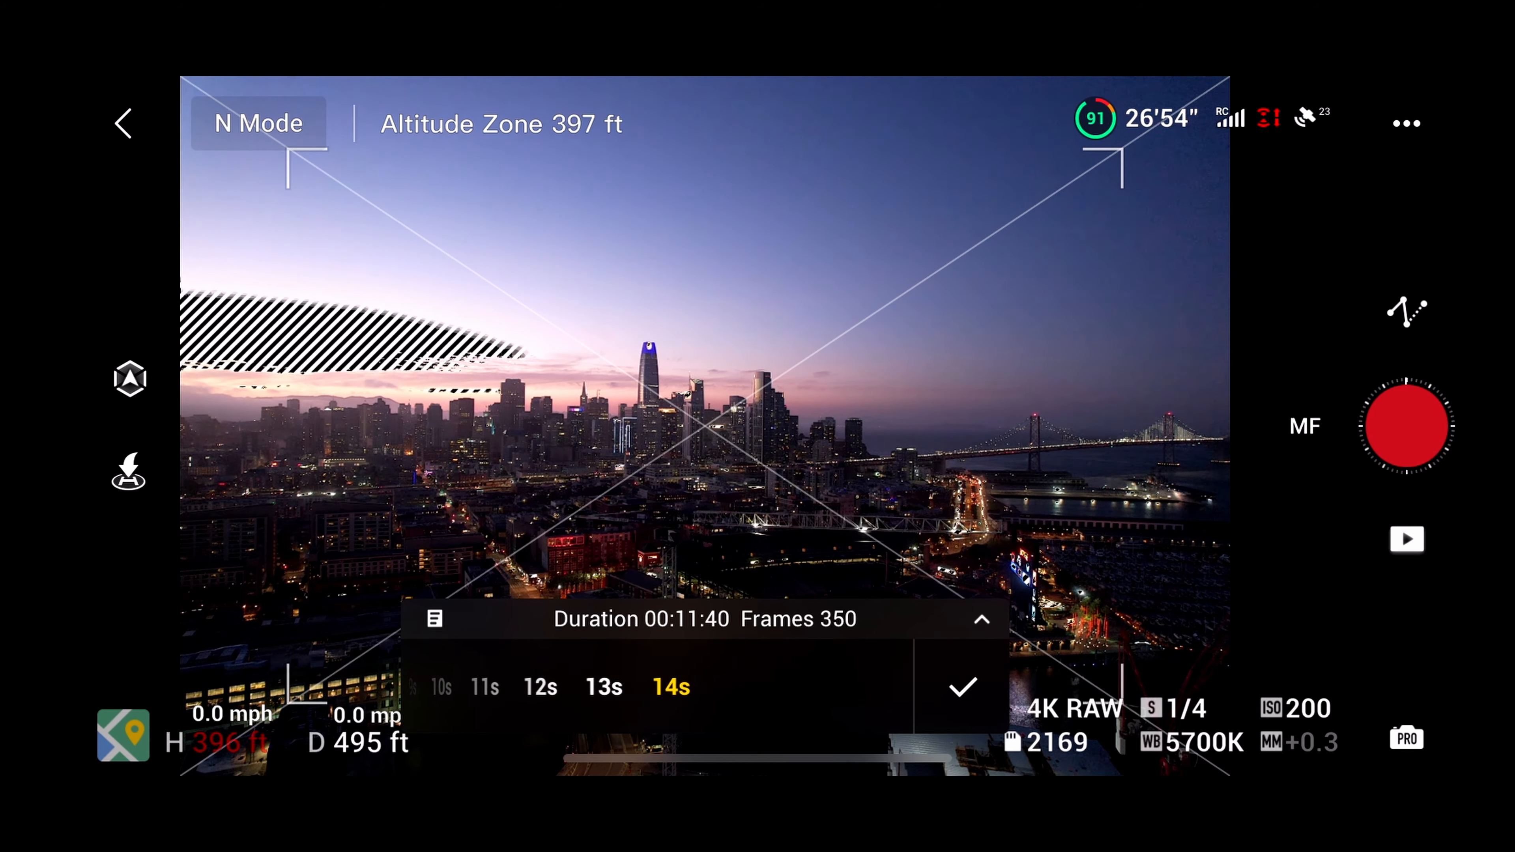
Confirm the 14-second hyperlapse length with 2-second interval and normal sequence
click(963, 688)
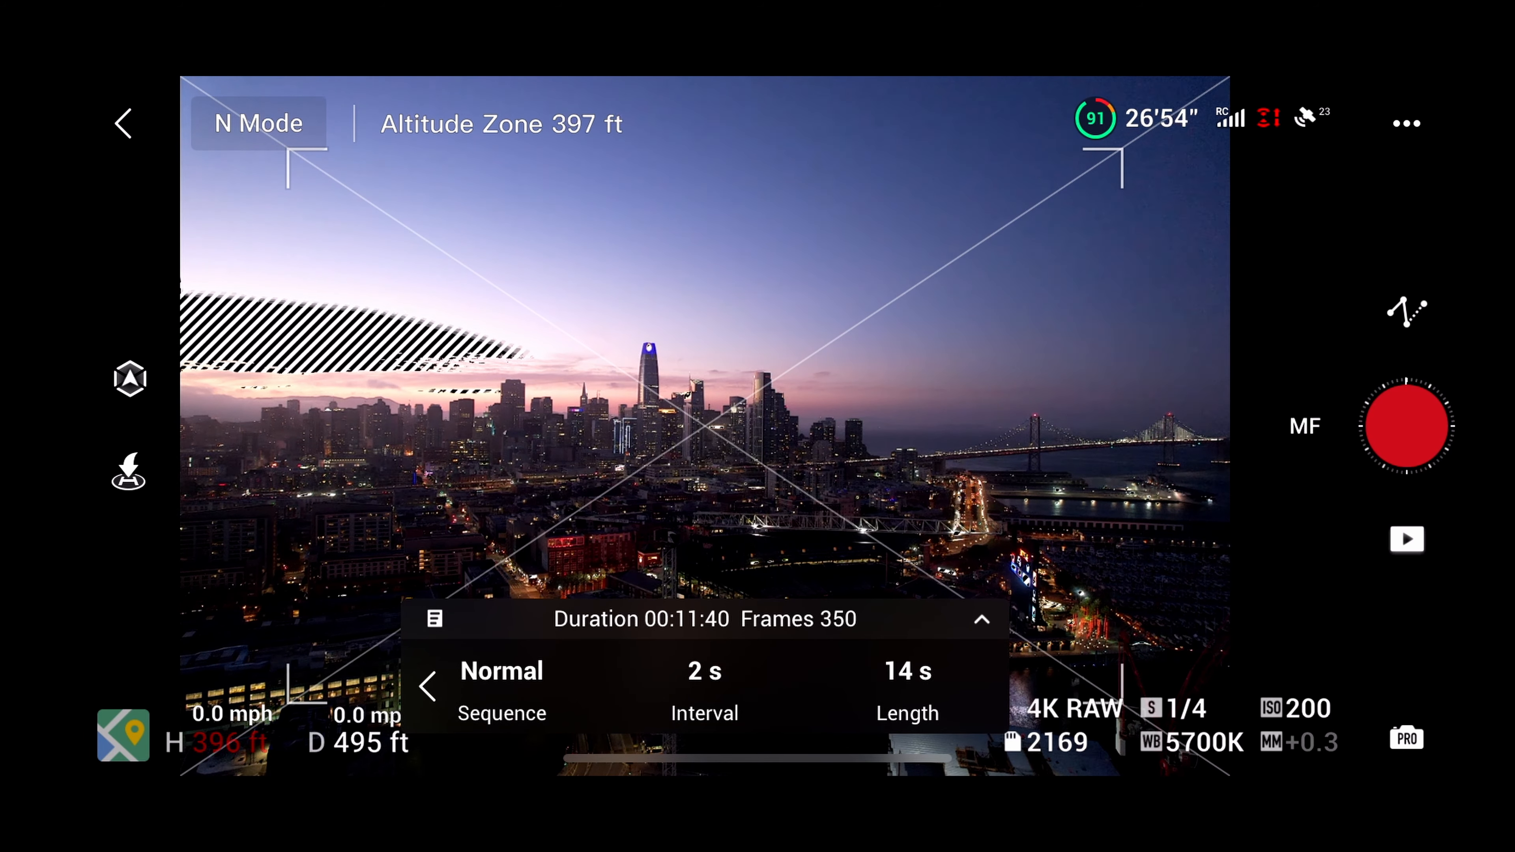
click(1406, 426)
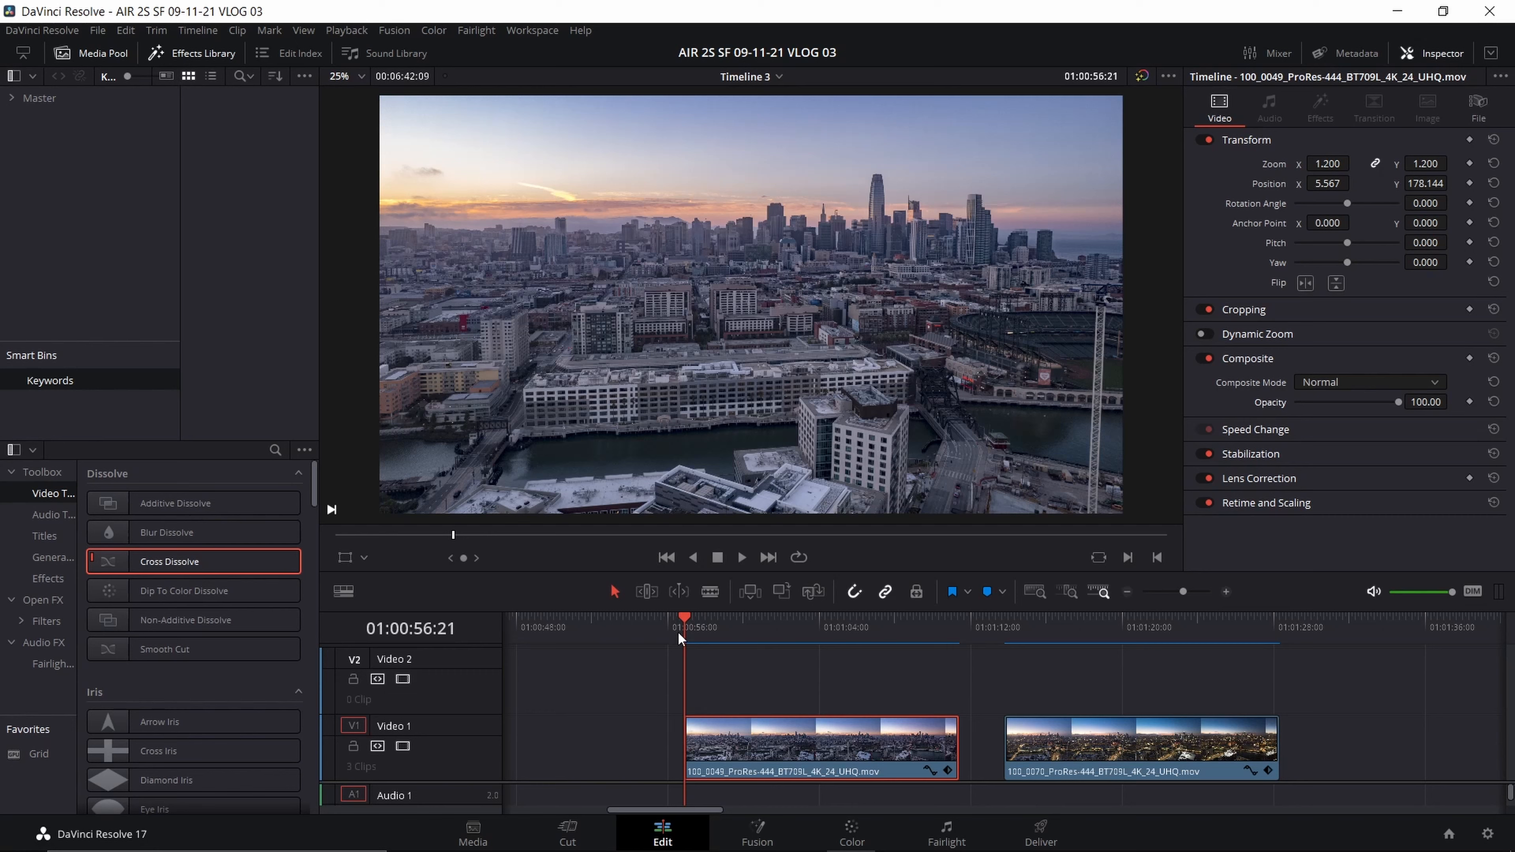
mouse_move(735, 658)
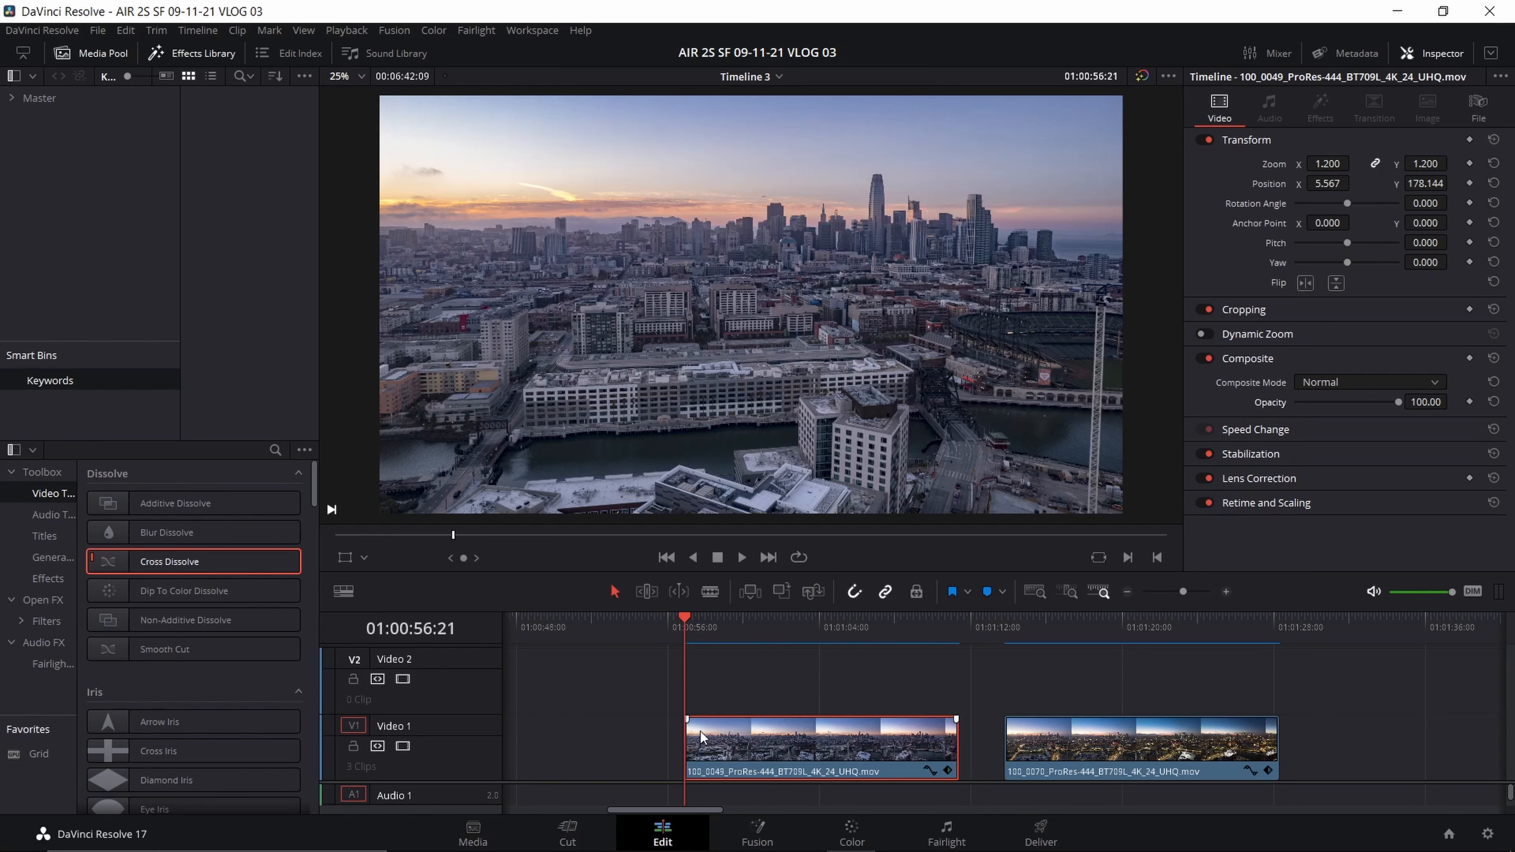
mouse_move(691, 638)
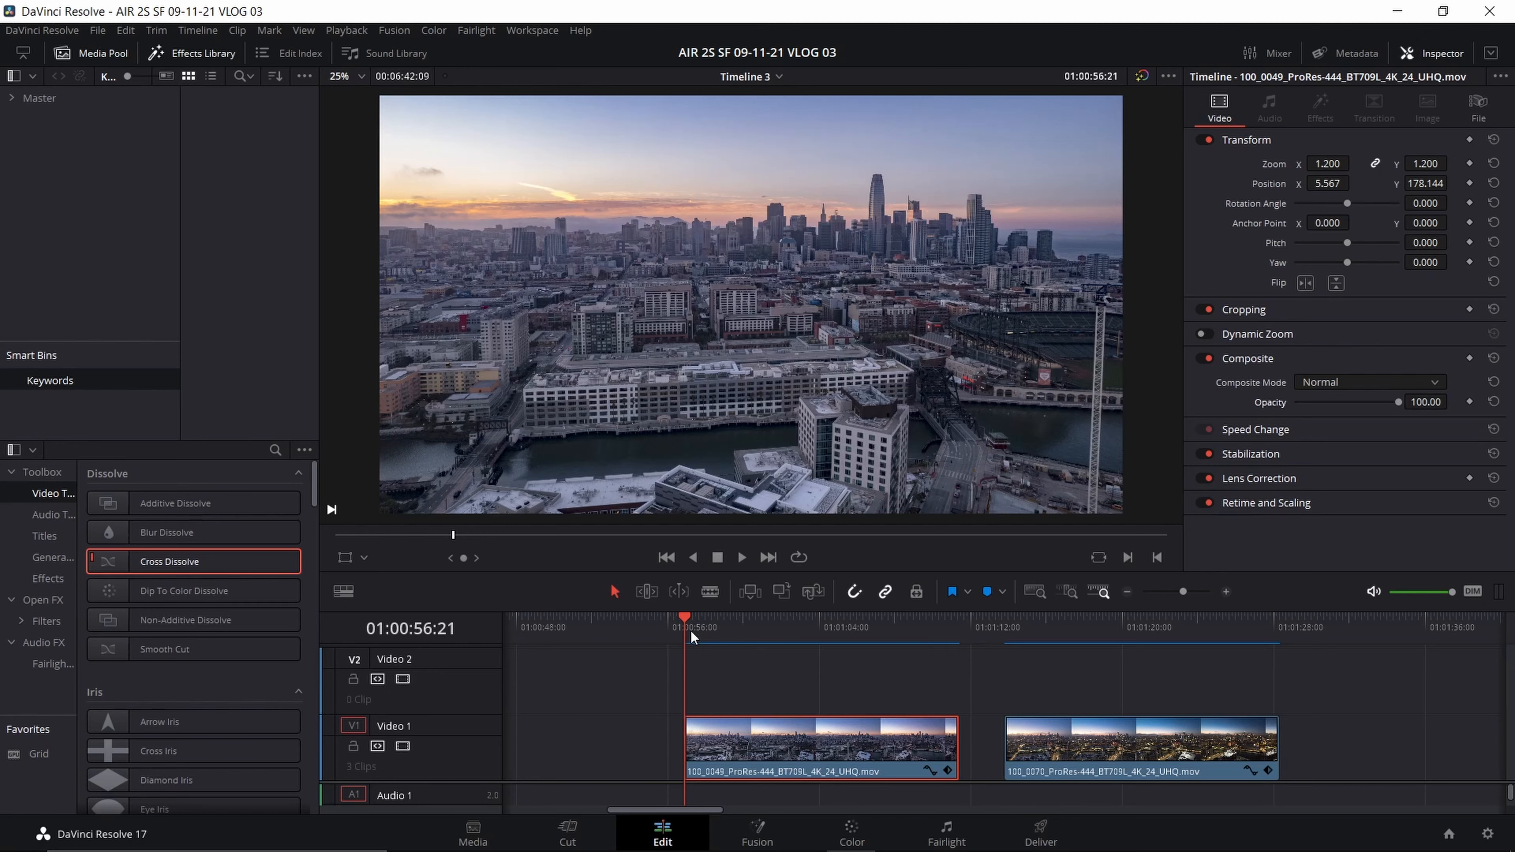
Scrub through the first skyline clip and return to its start before stacking it on Video 2
drag(686, 616, 866, 616)
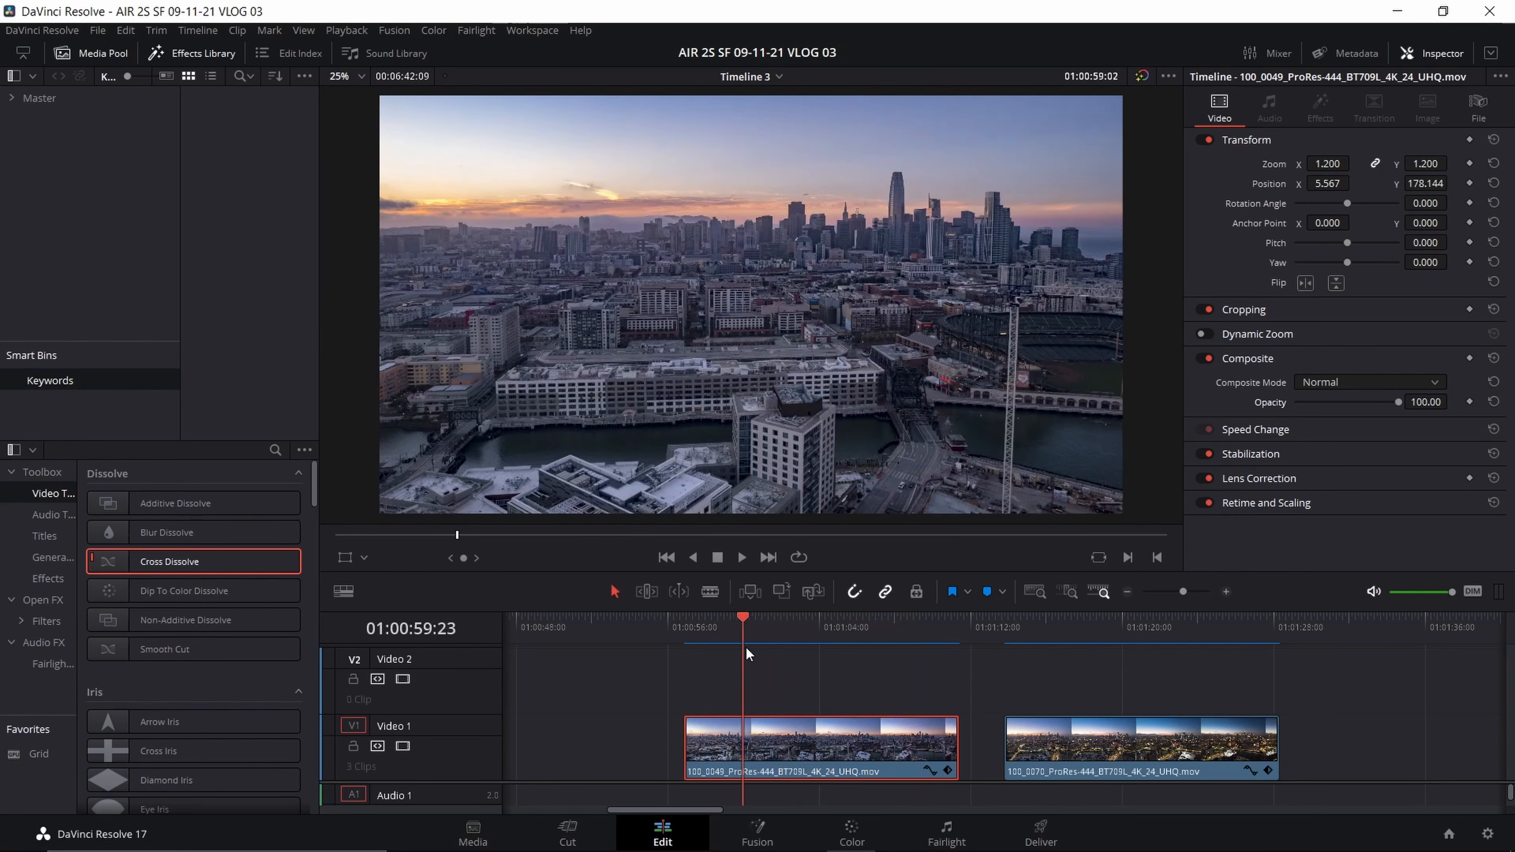
drag(741, 616, 684, 616)
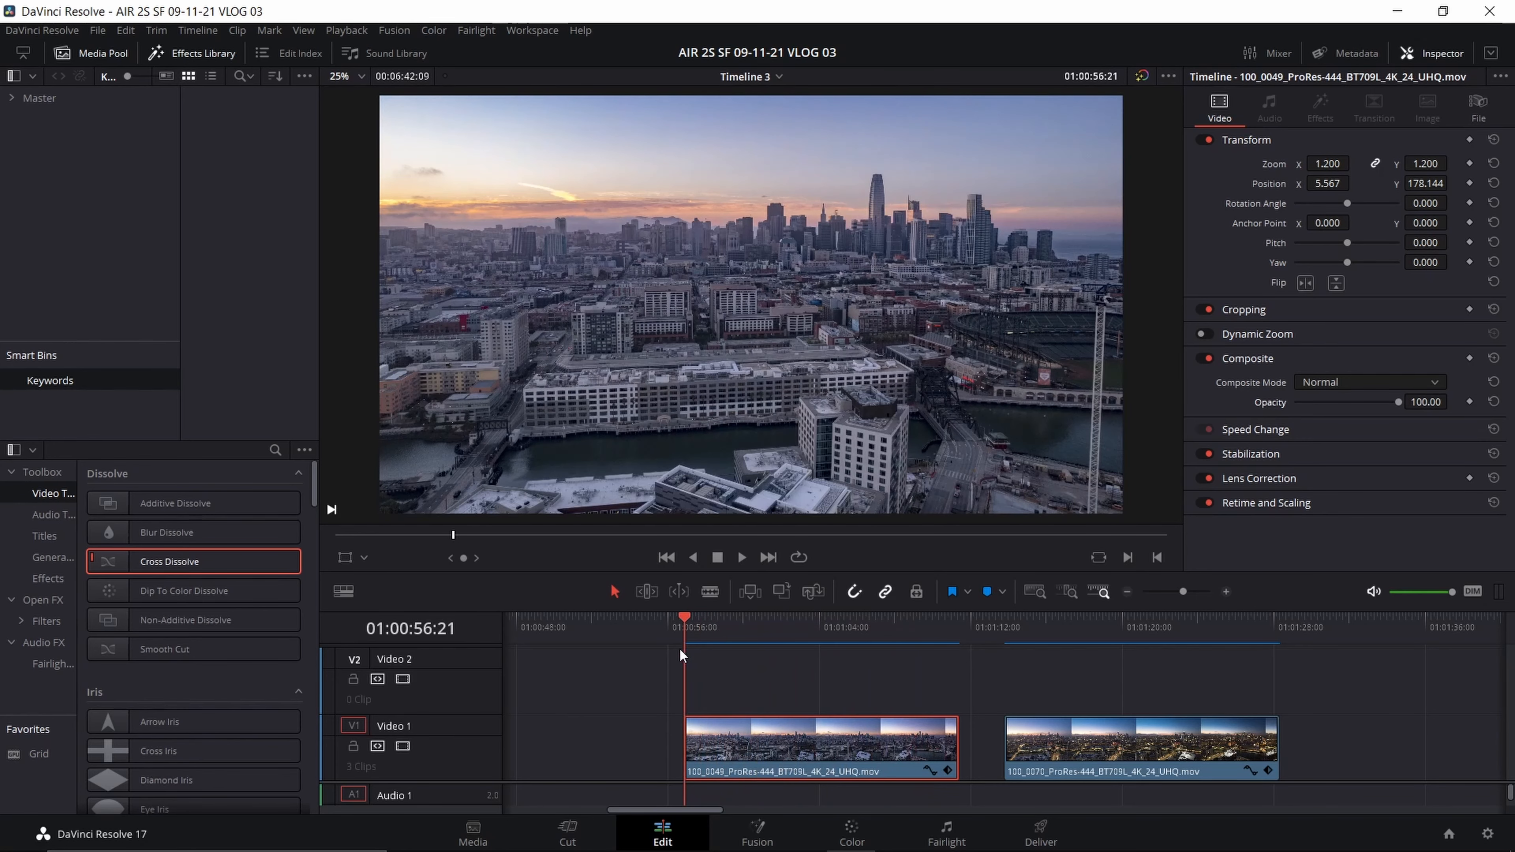
click(711, 617)
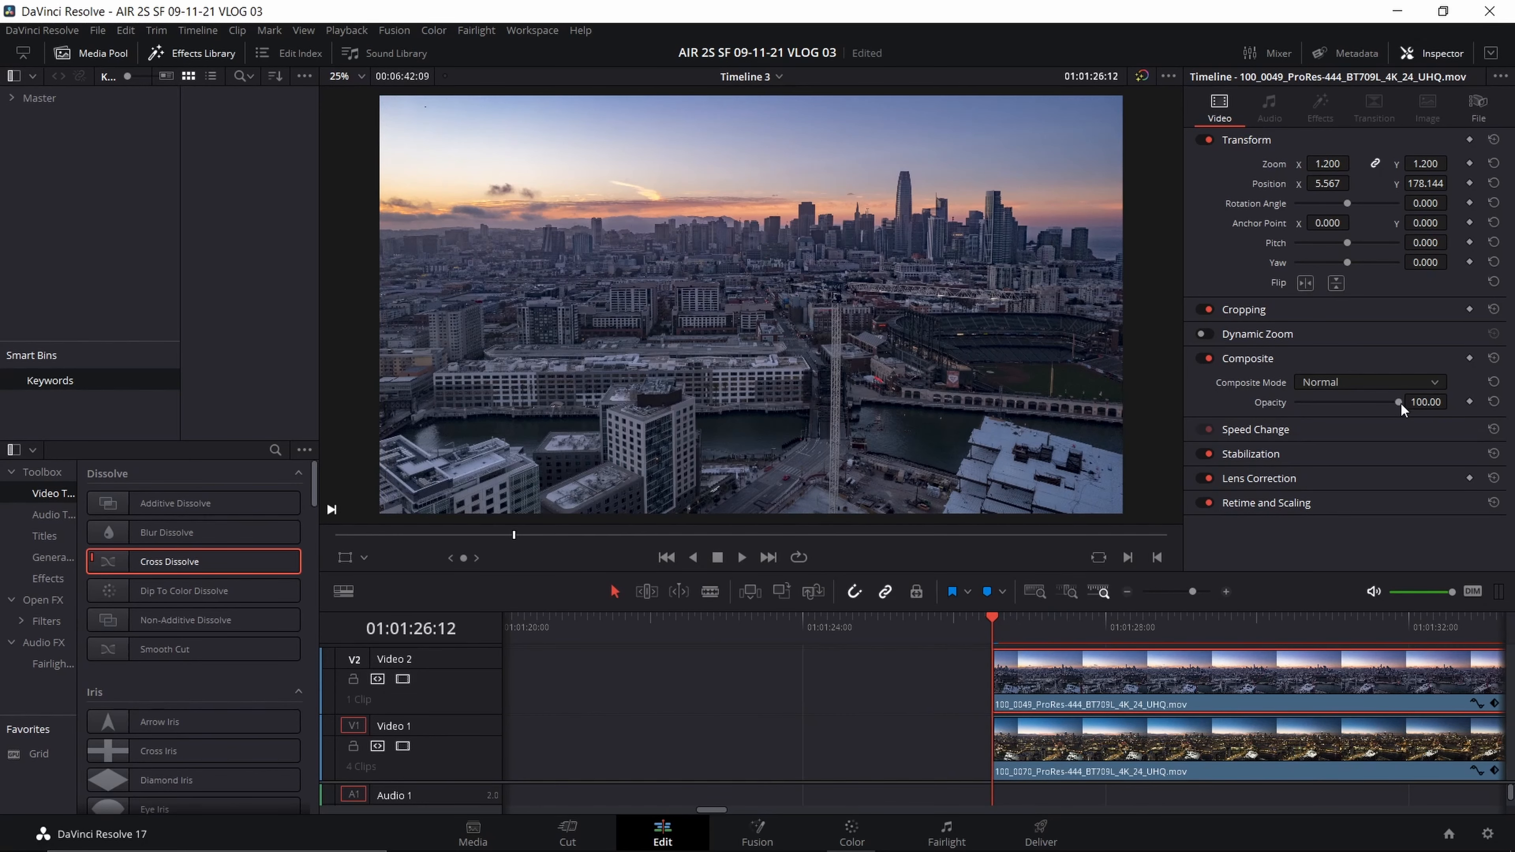
Compare the stacked clips via opacity, set Zoom to 1.33 and select the lower clip on Video 1
drag(1398, 401, 1359, 401)
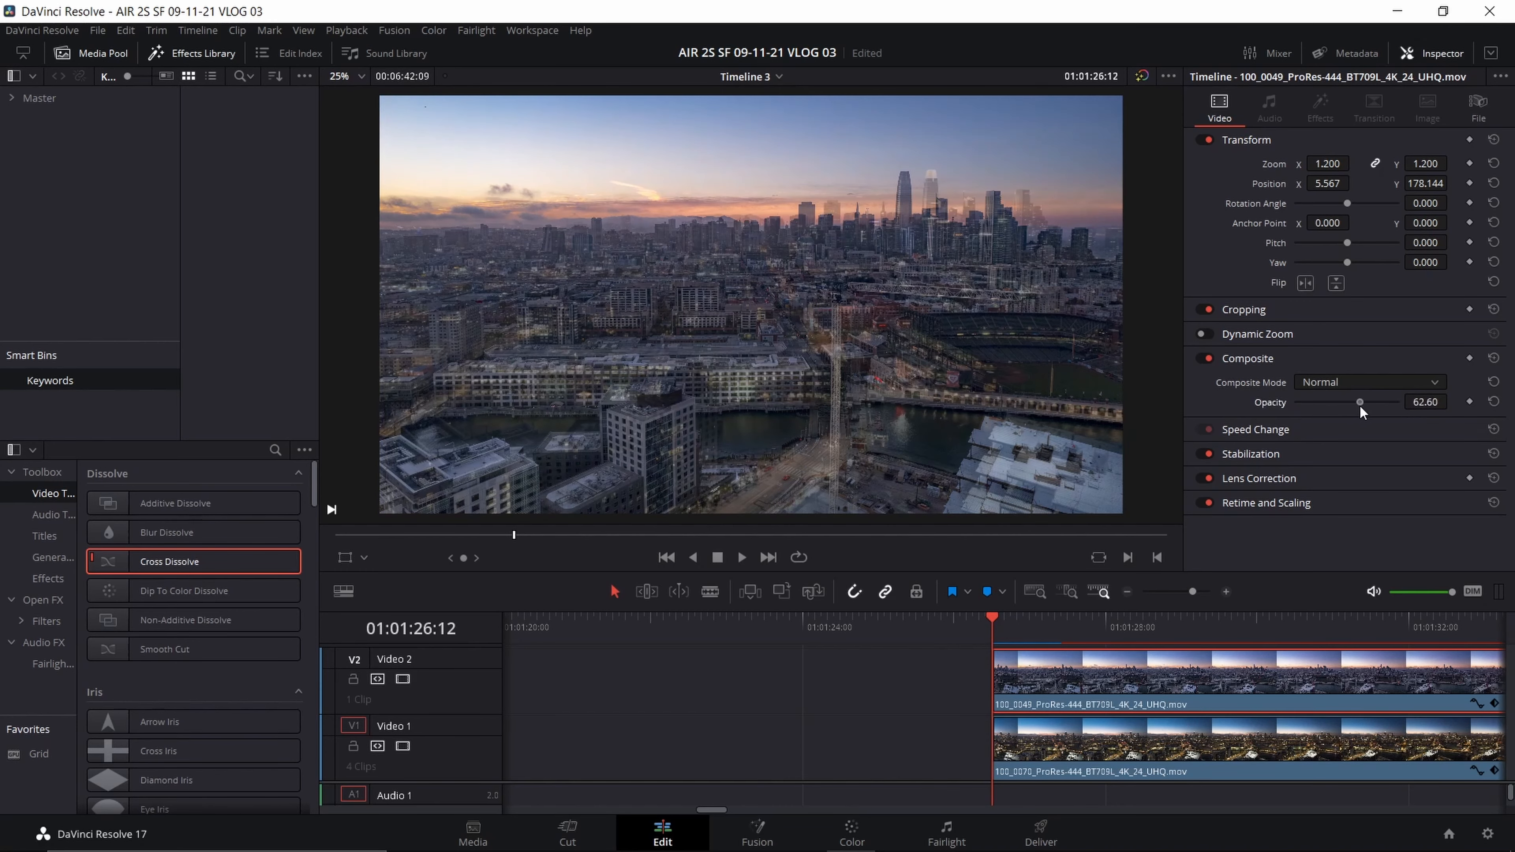
drag(1359, 402, 1403, 401)
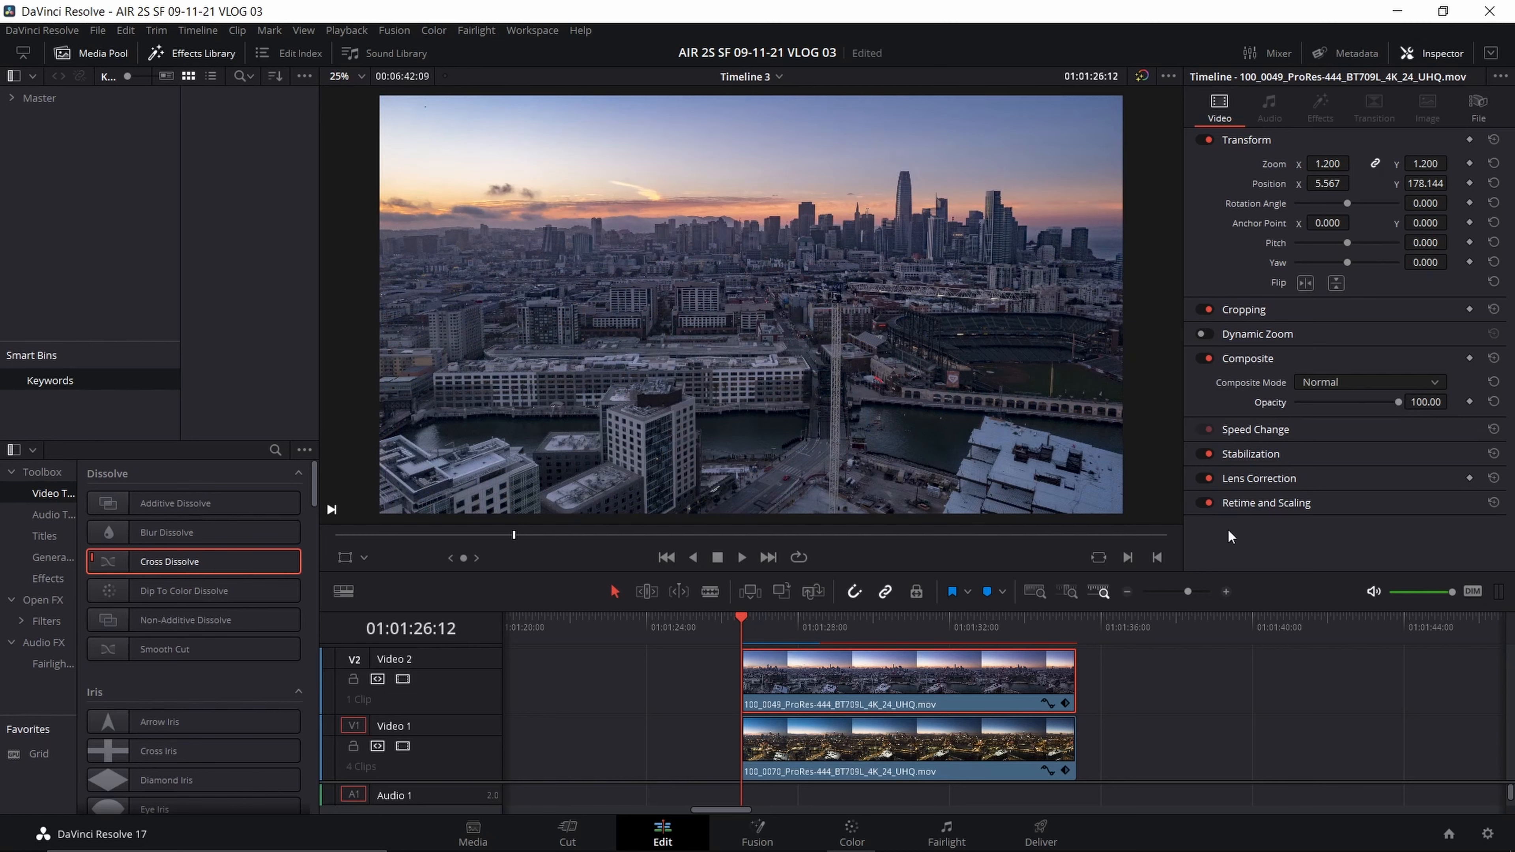
text(1.33)
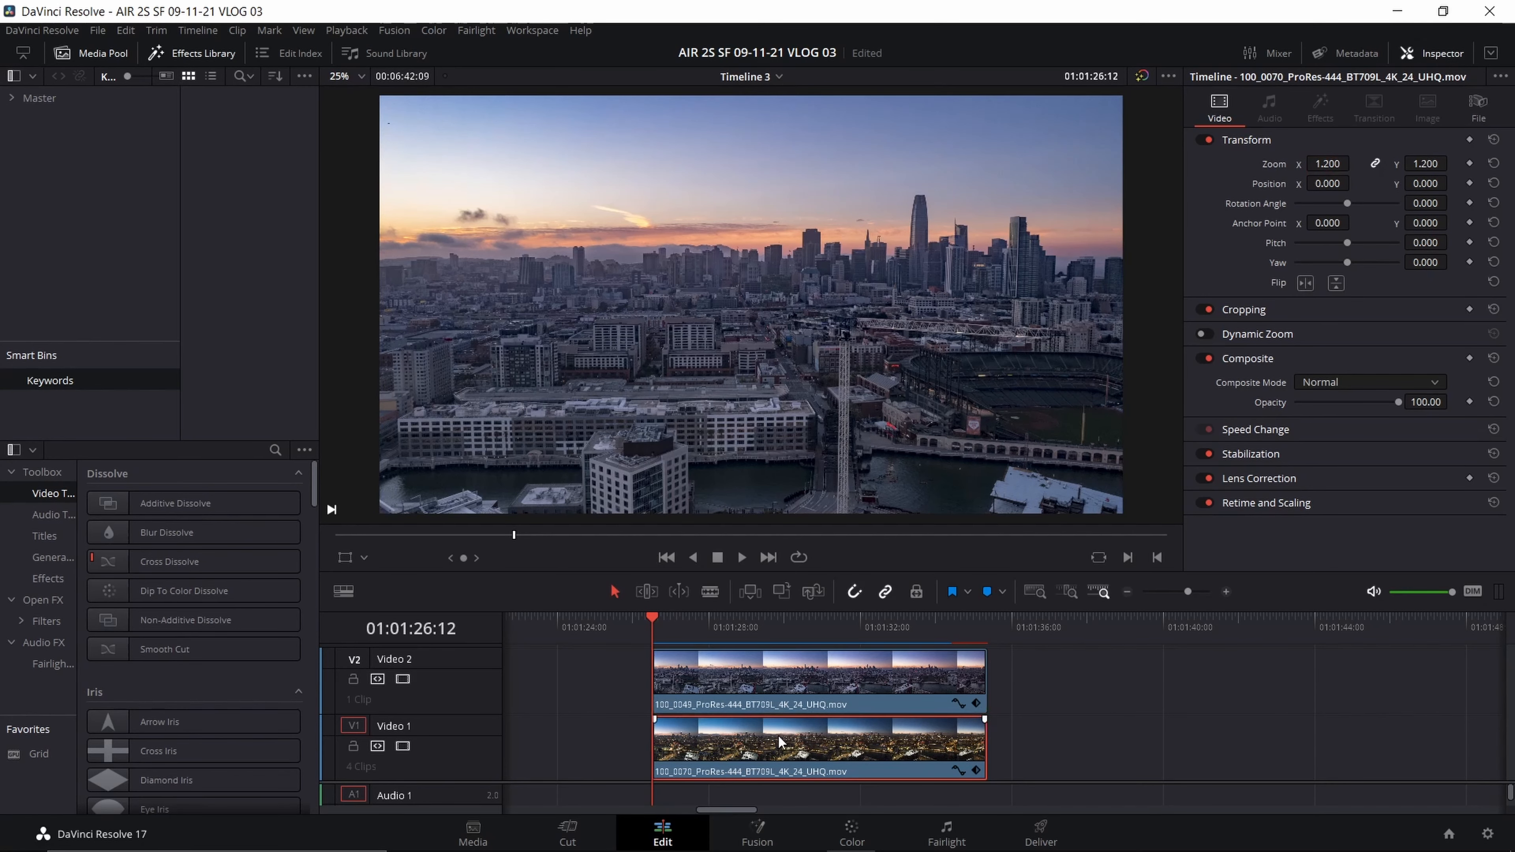
click(1325, 164)
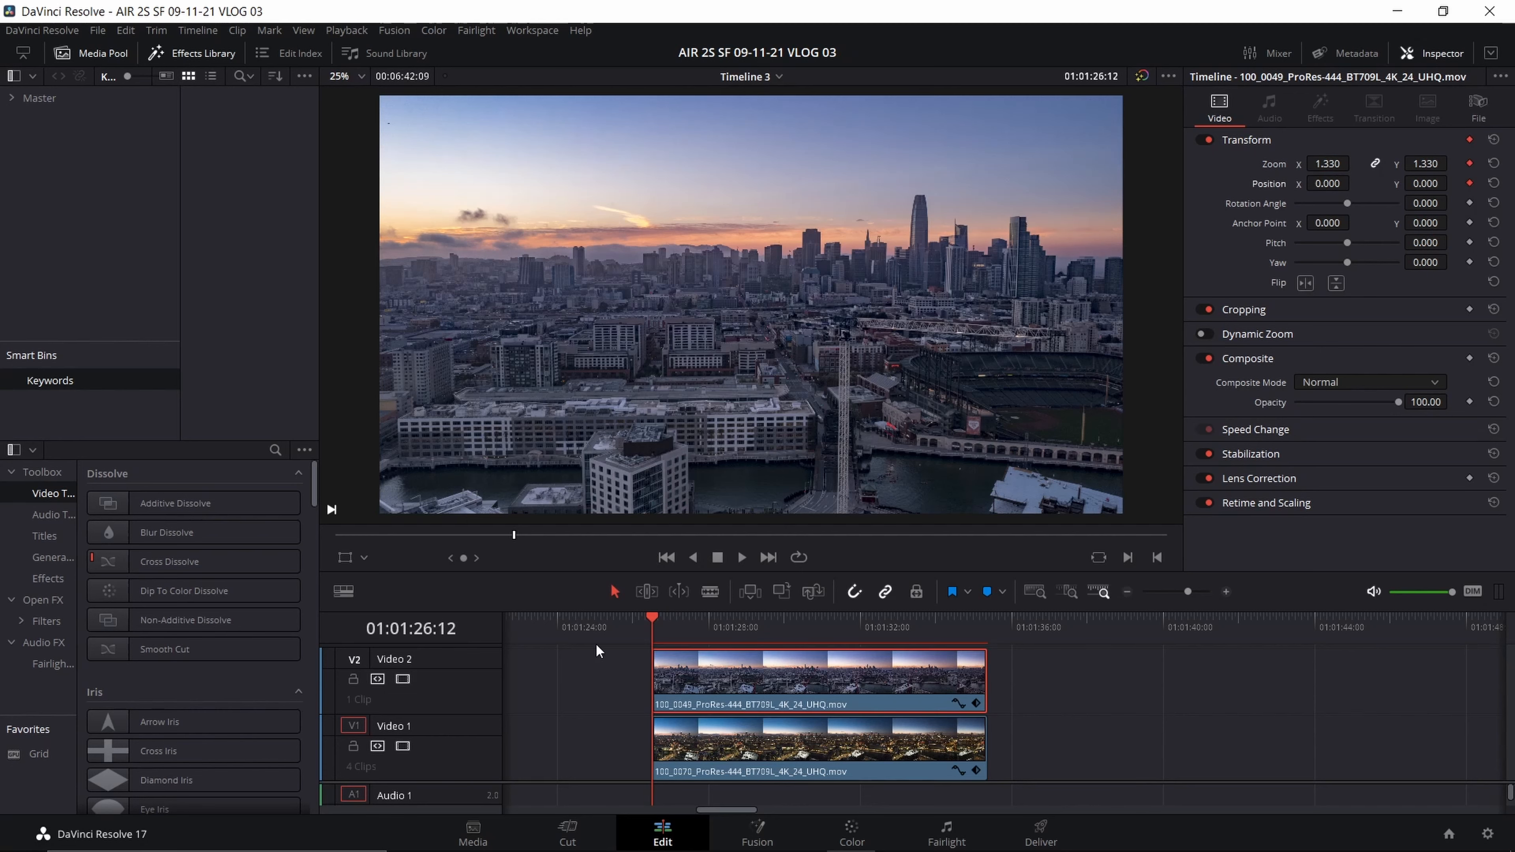
mouse_move(641, 650)
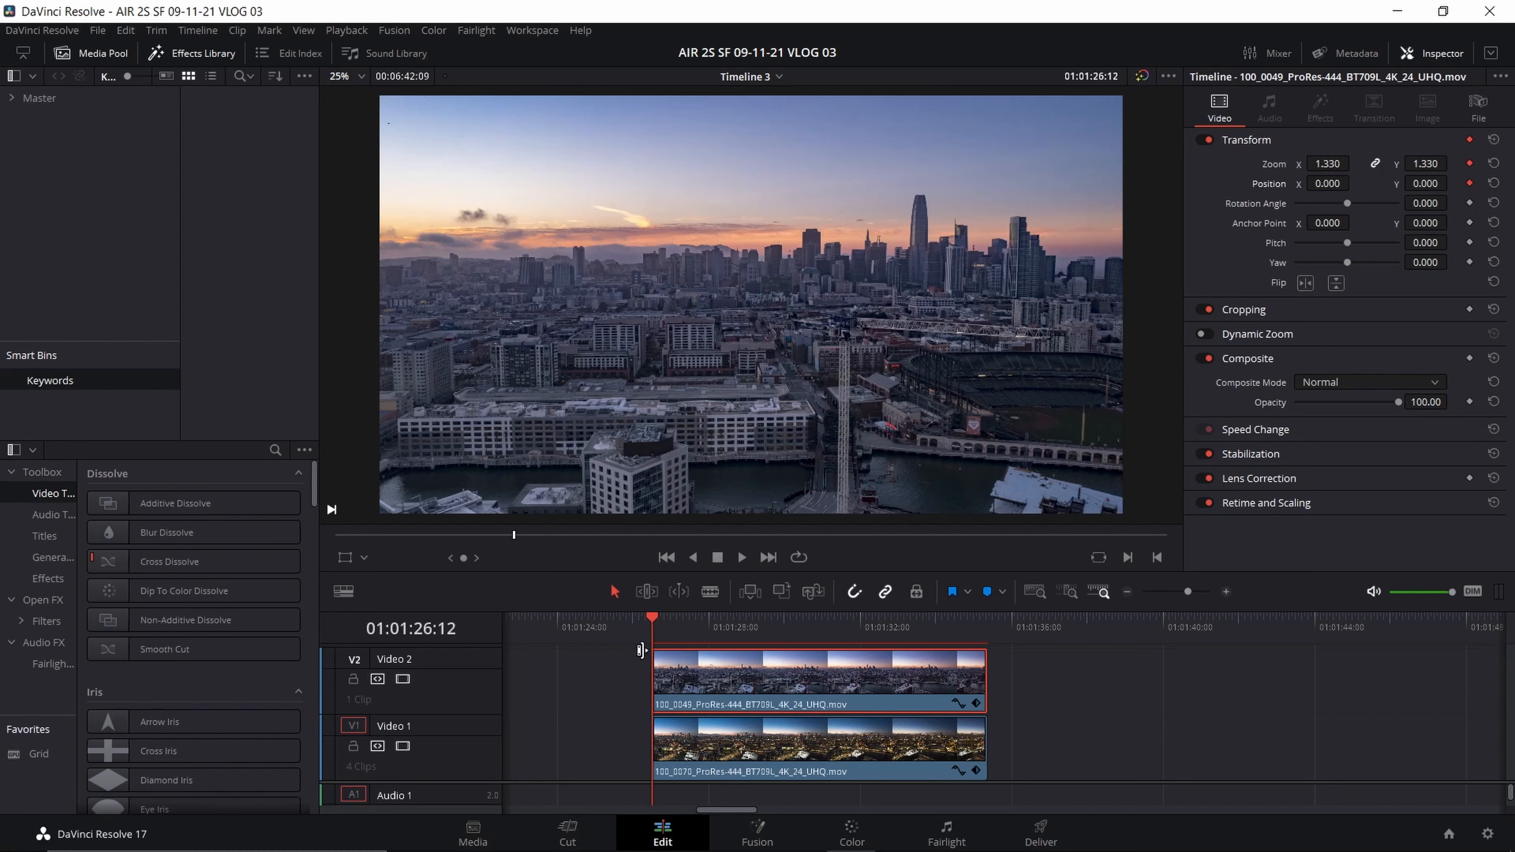
Align the top clip's skyline with the one beneath at the first frame, checking with opacity
drag(1398, 401, 1351, 402)
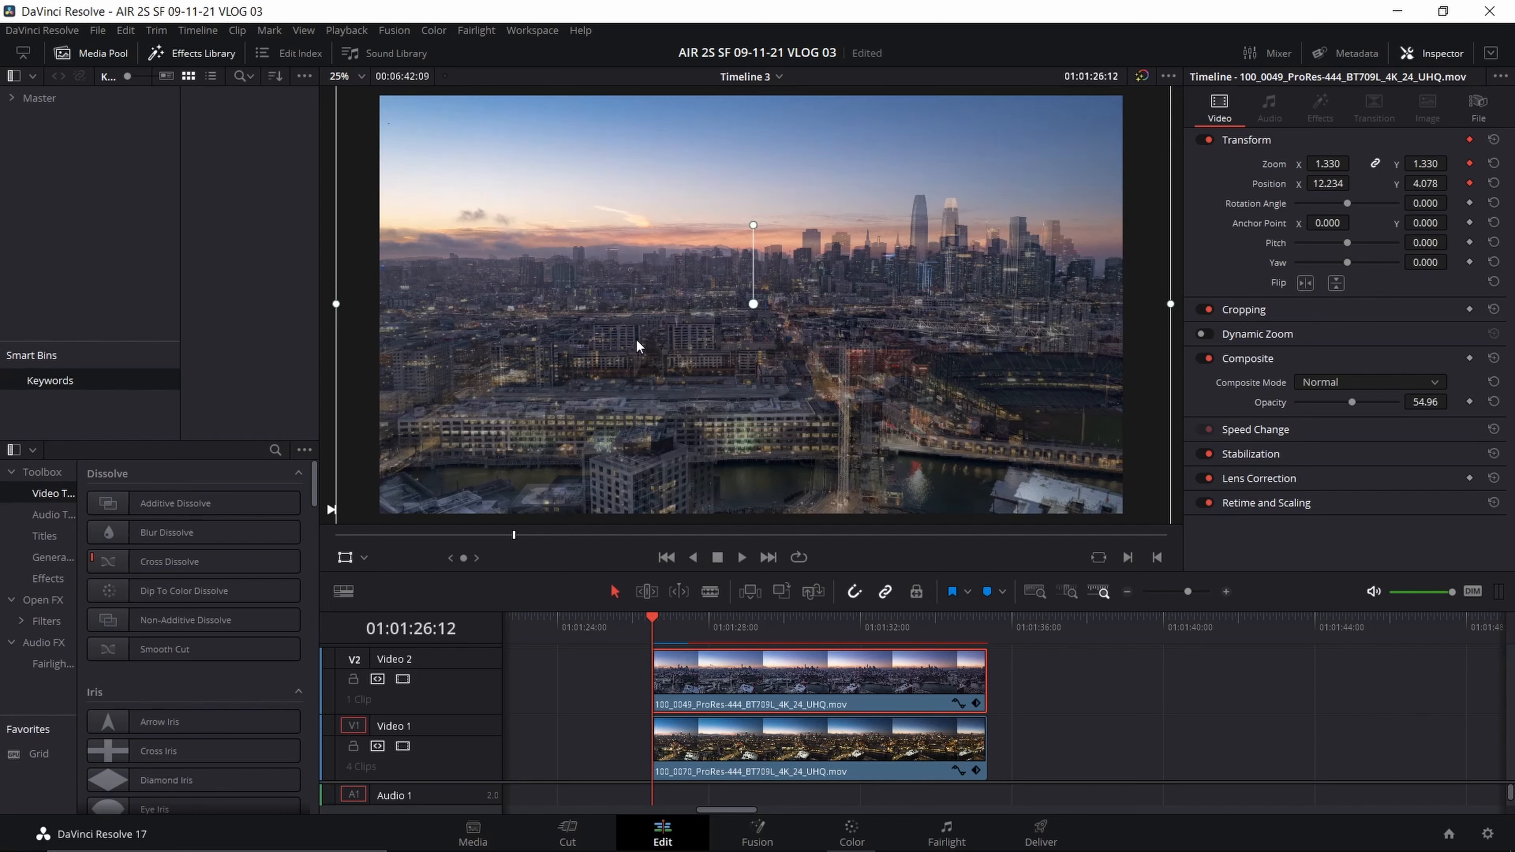
drag(1350, 401, 1395, 401)
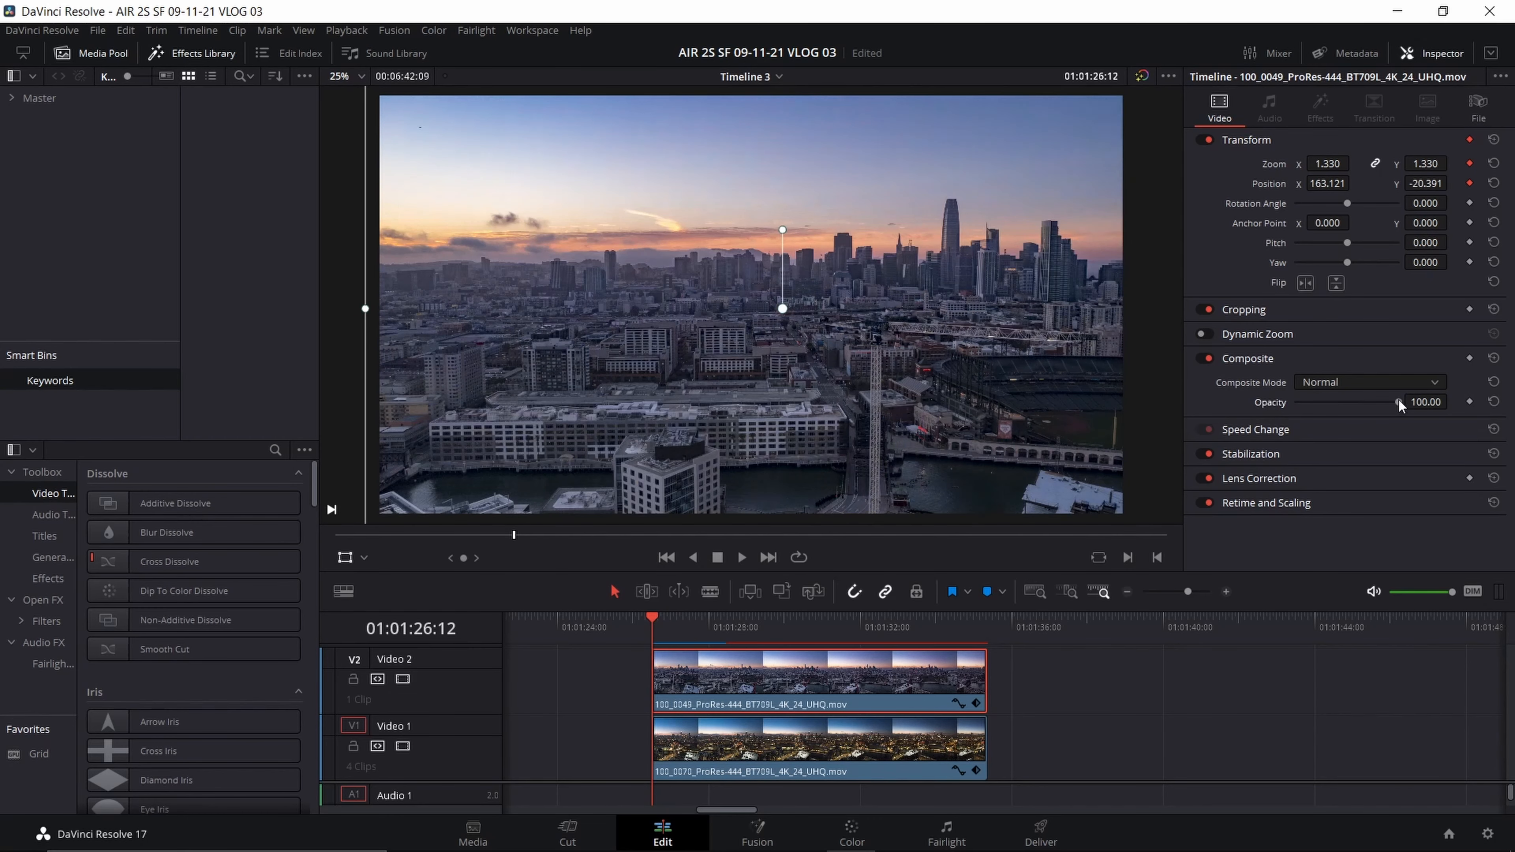
drag(1398, 401, 1338, 401)
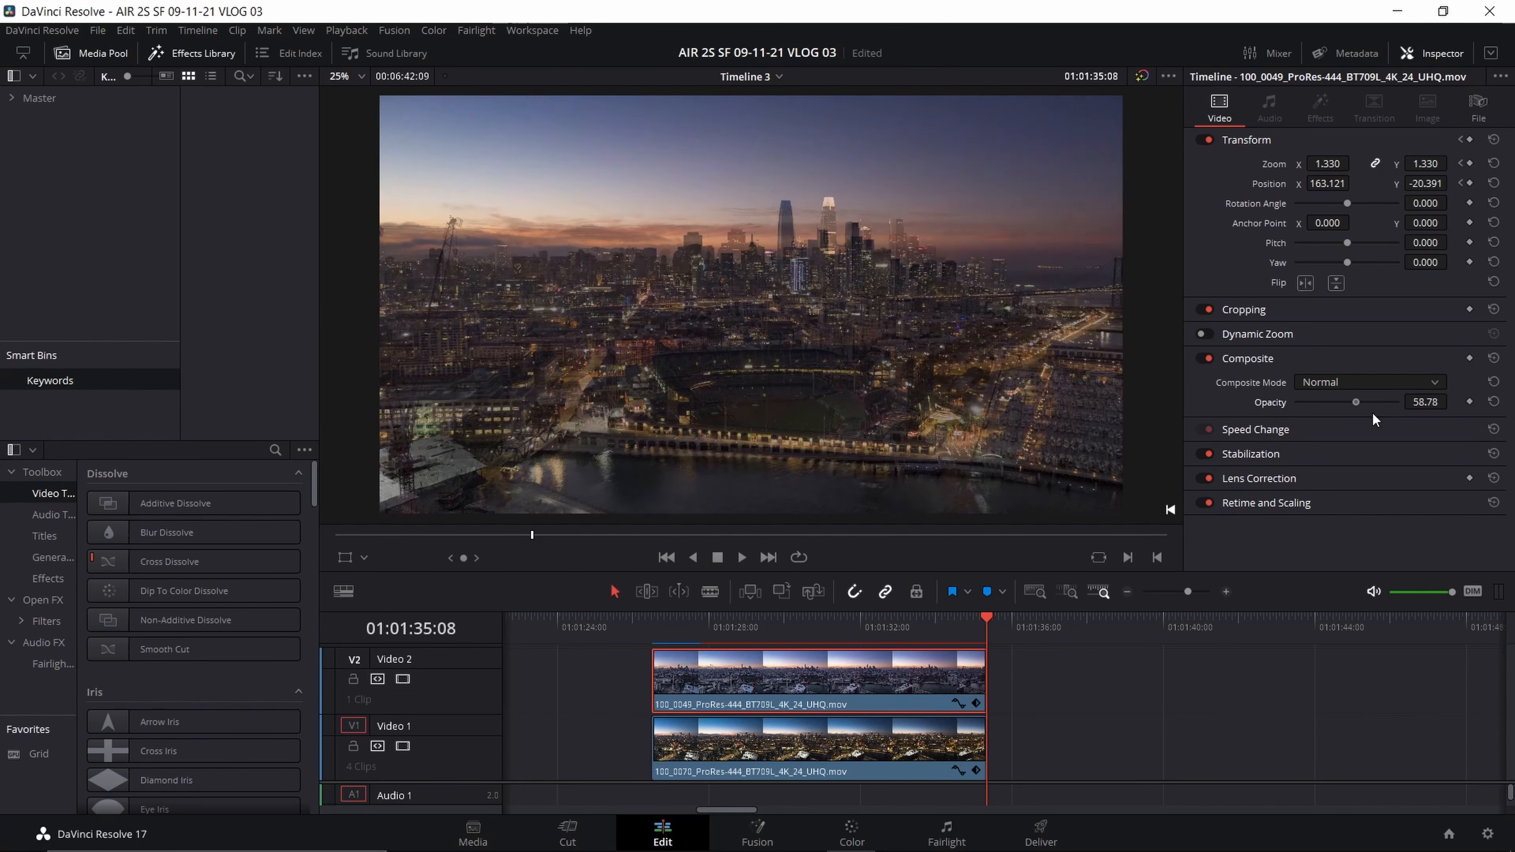
drag(1354, 401, 1369, 400)
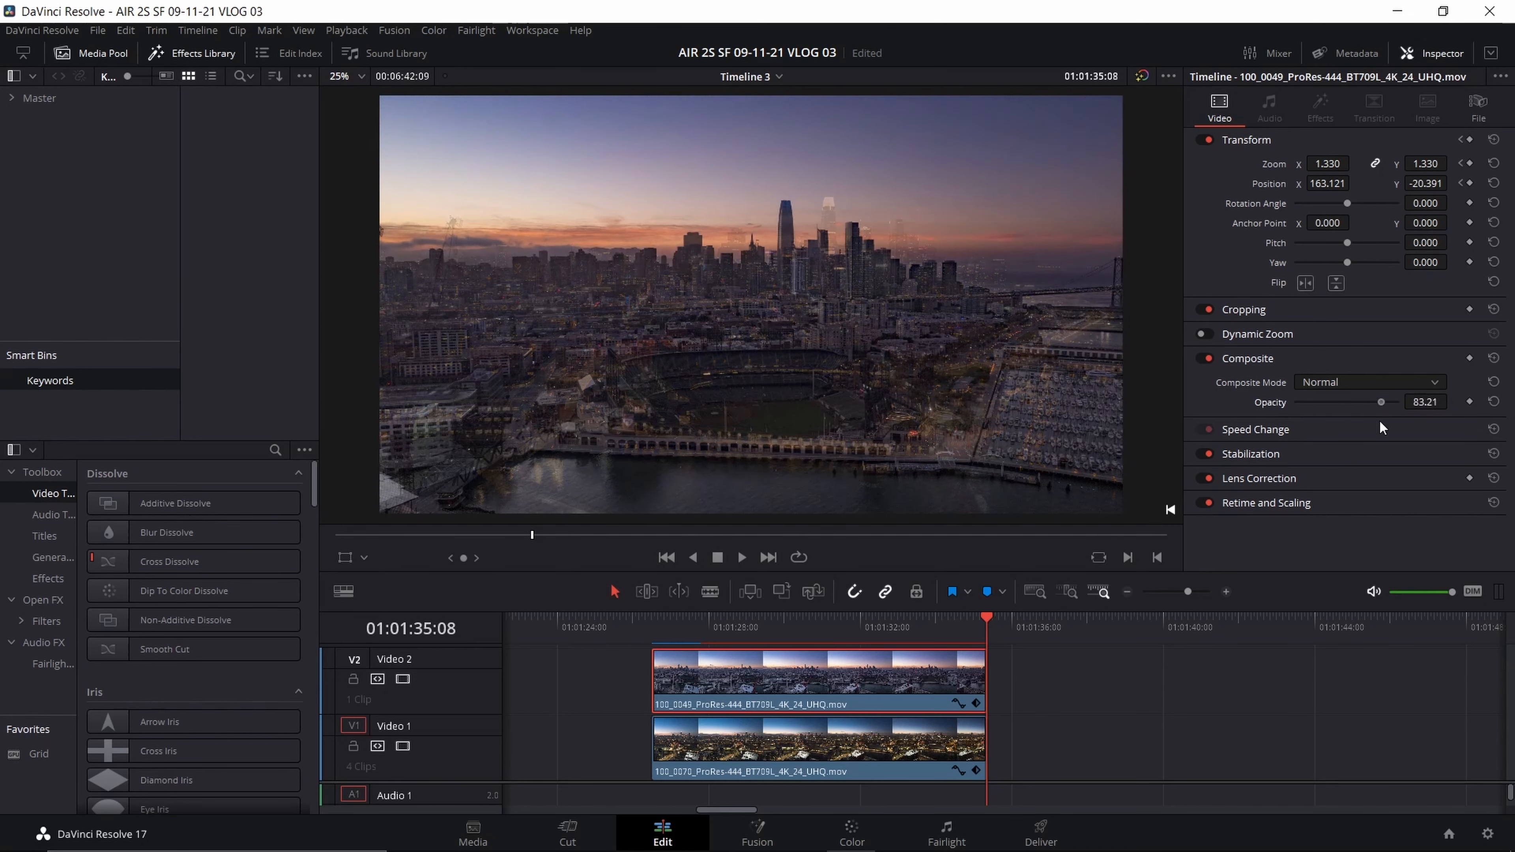
Shift the lower clip so the skylines match at the last frame and restore opacity to 100
click(653, 627)
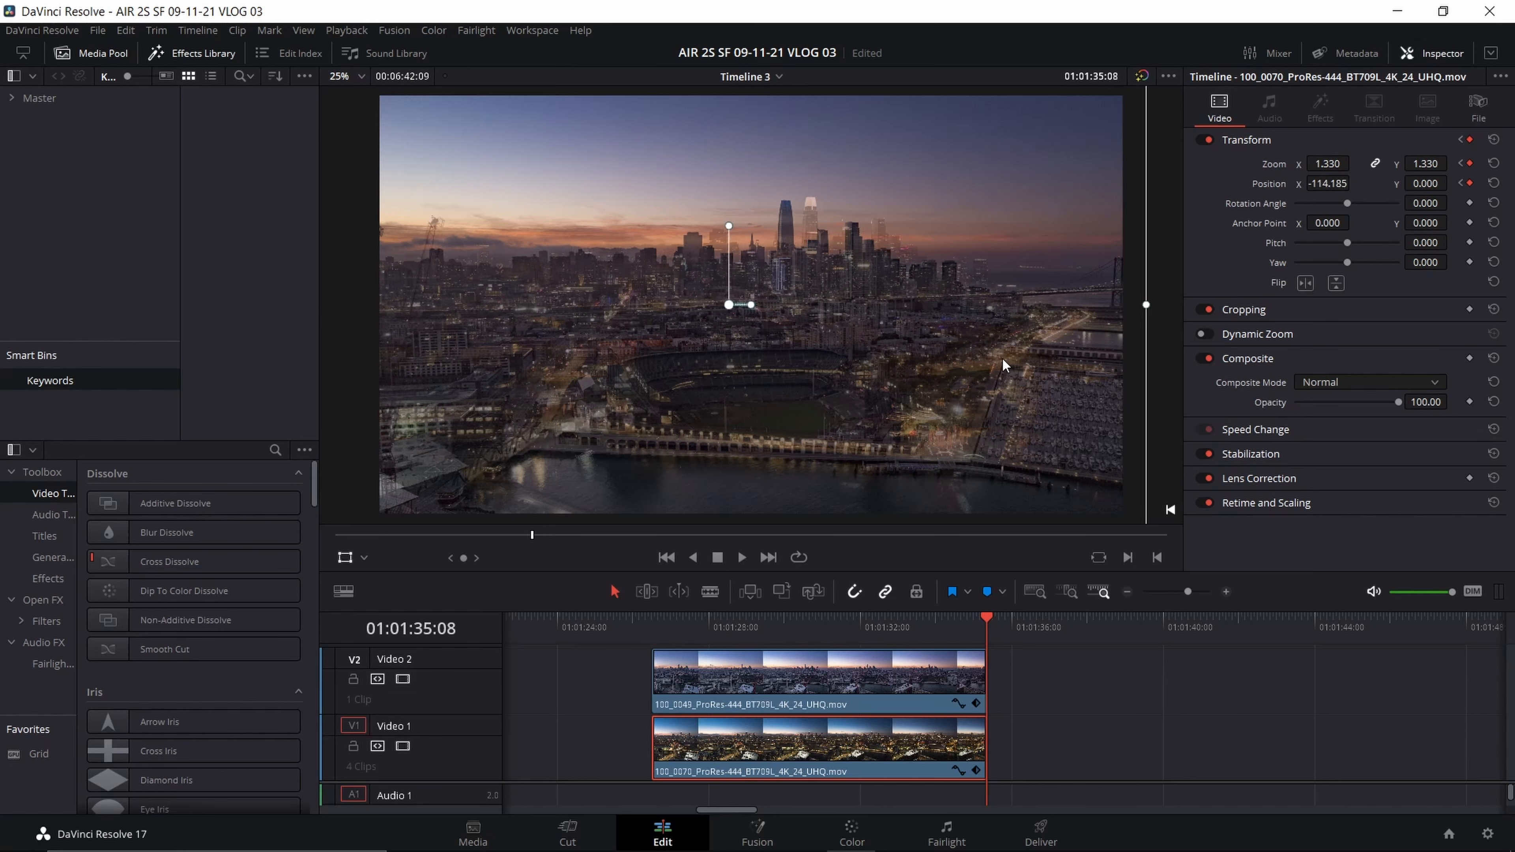
drag(748, 304, 729, 305)
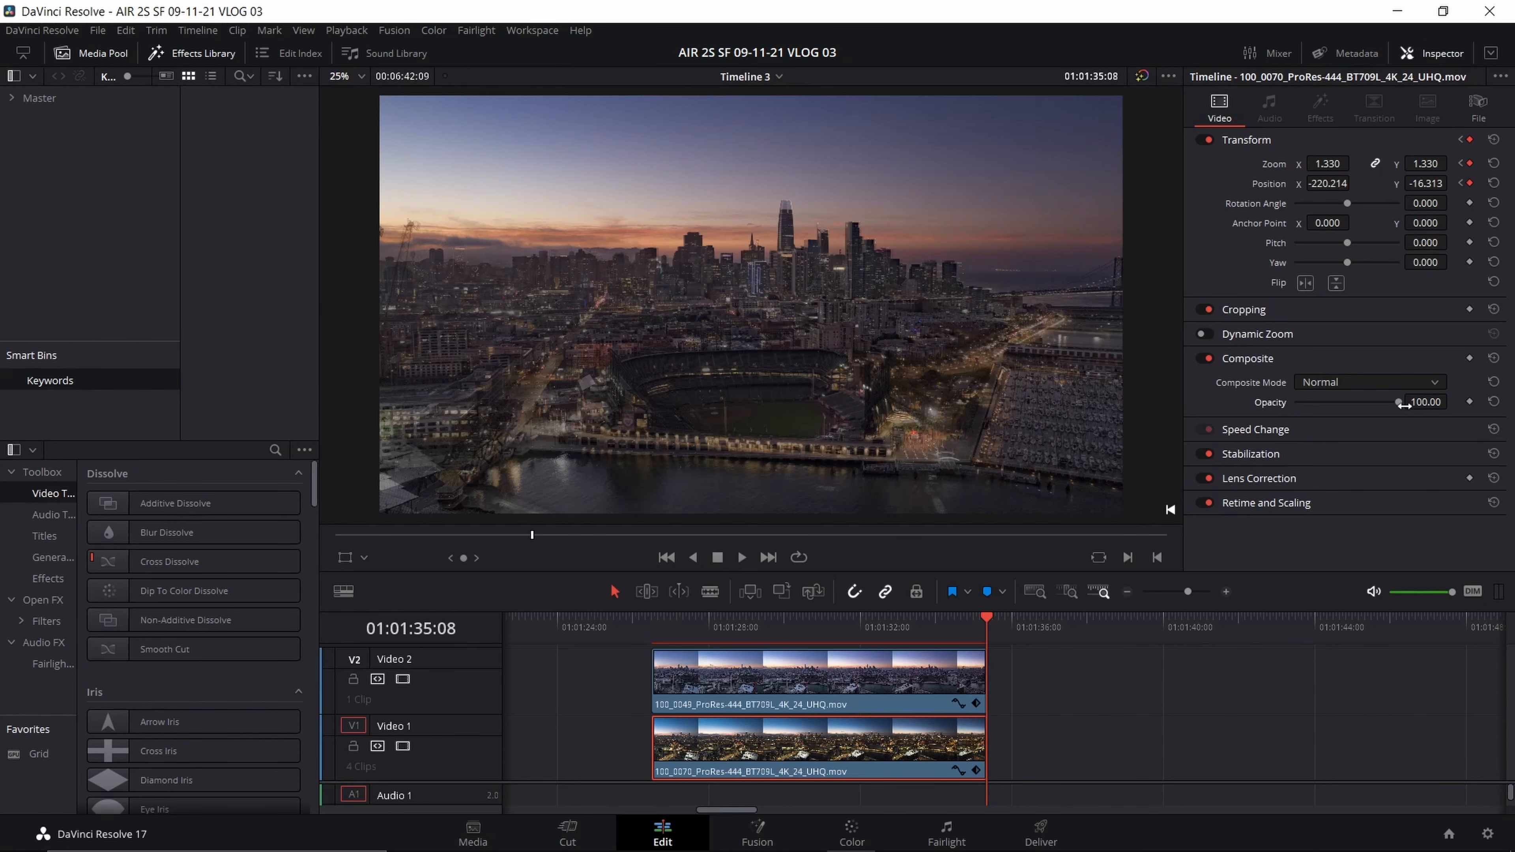
drag(1398, 401, 1325, 402)
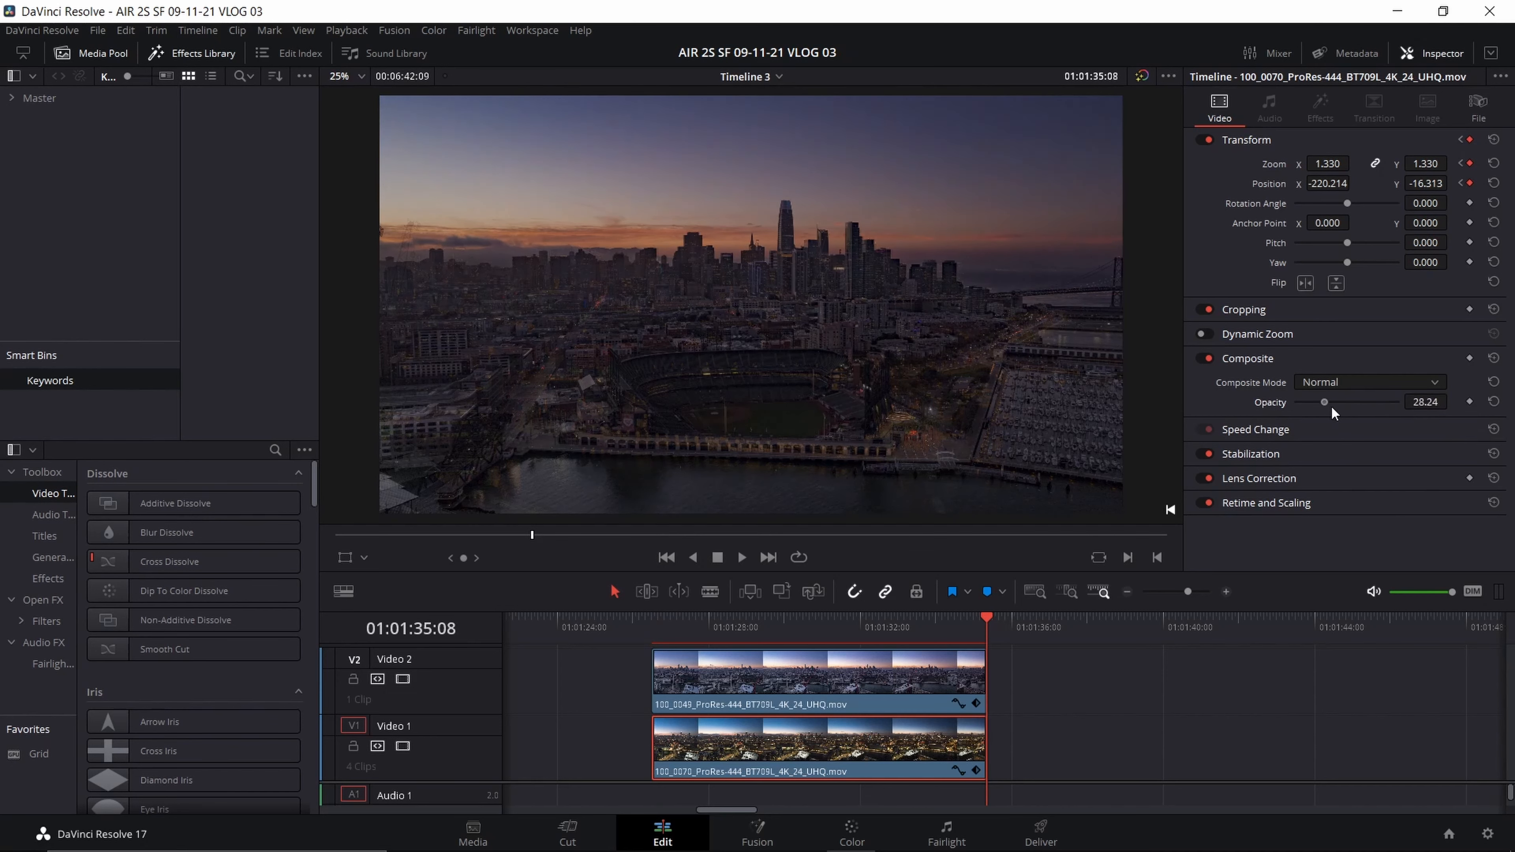
drag(1324, 402, 1399, 401)
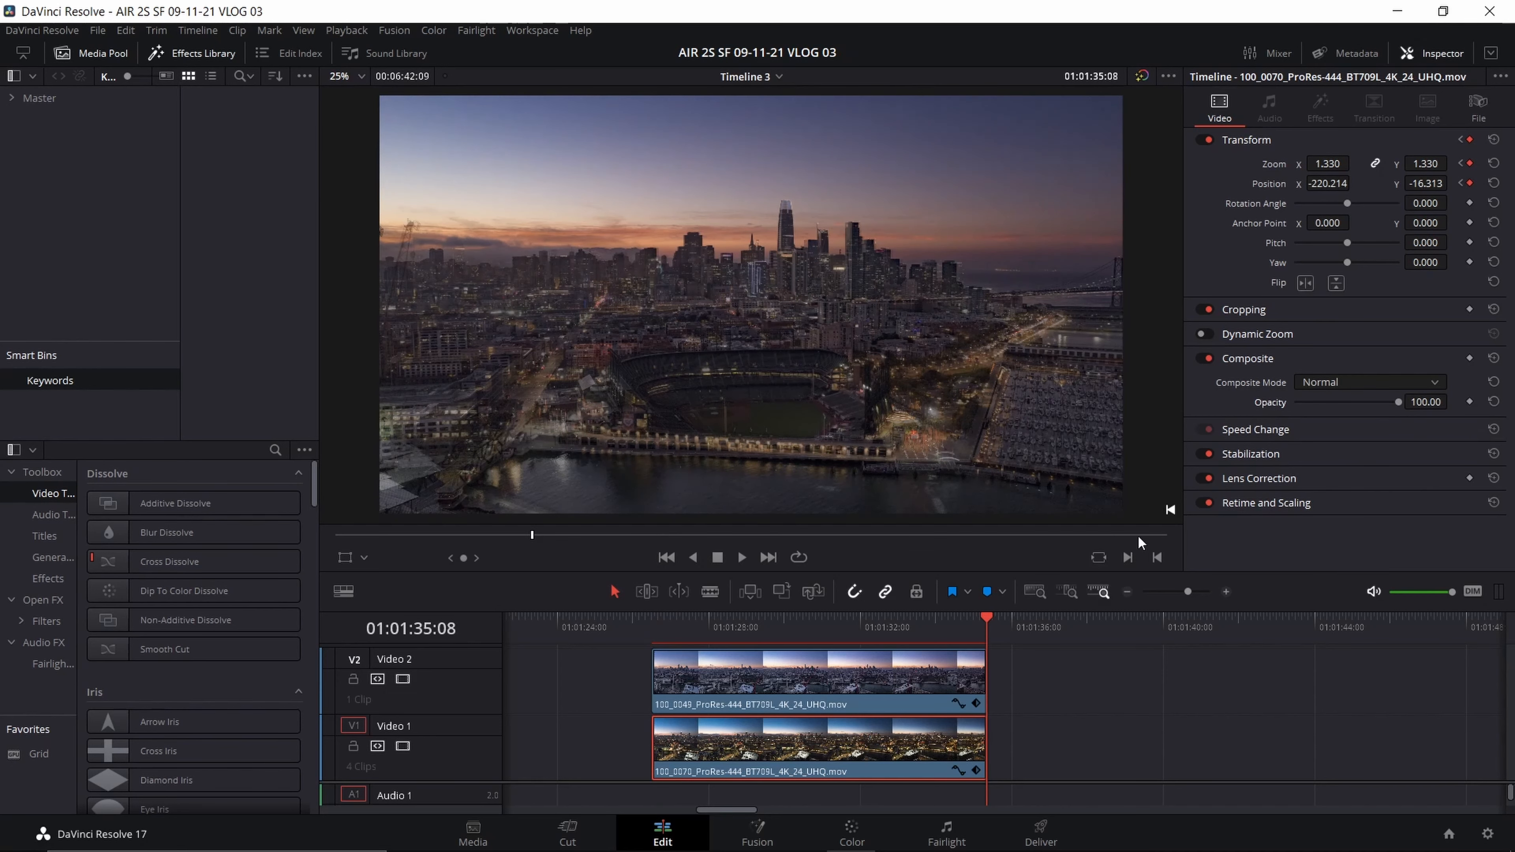
mouse_move(653, 625)
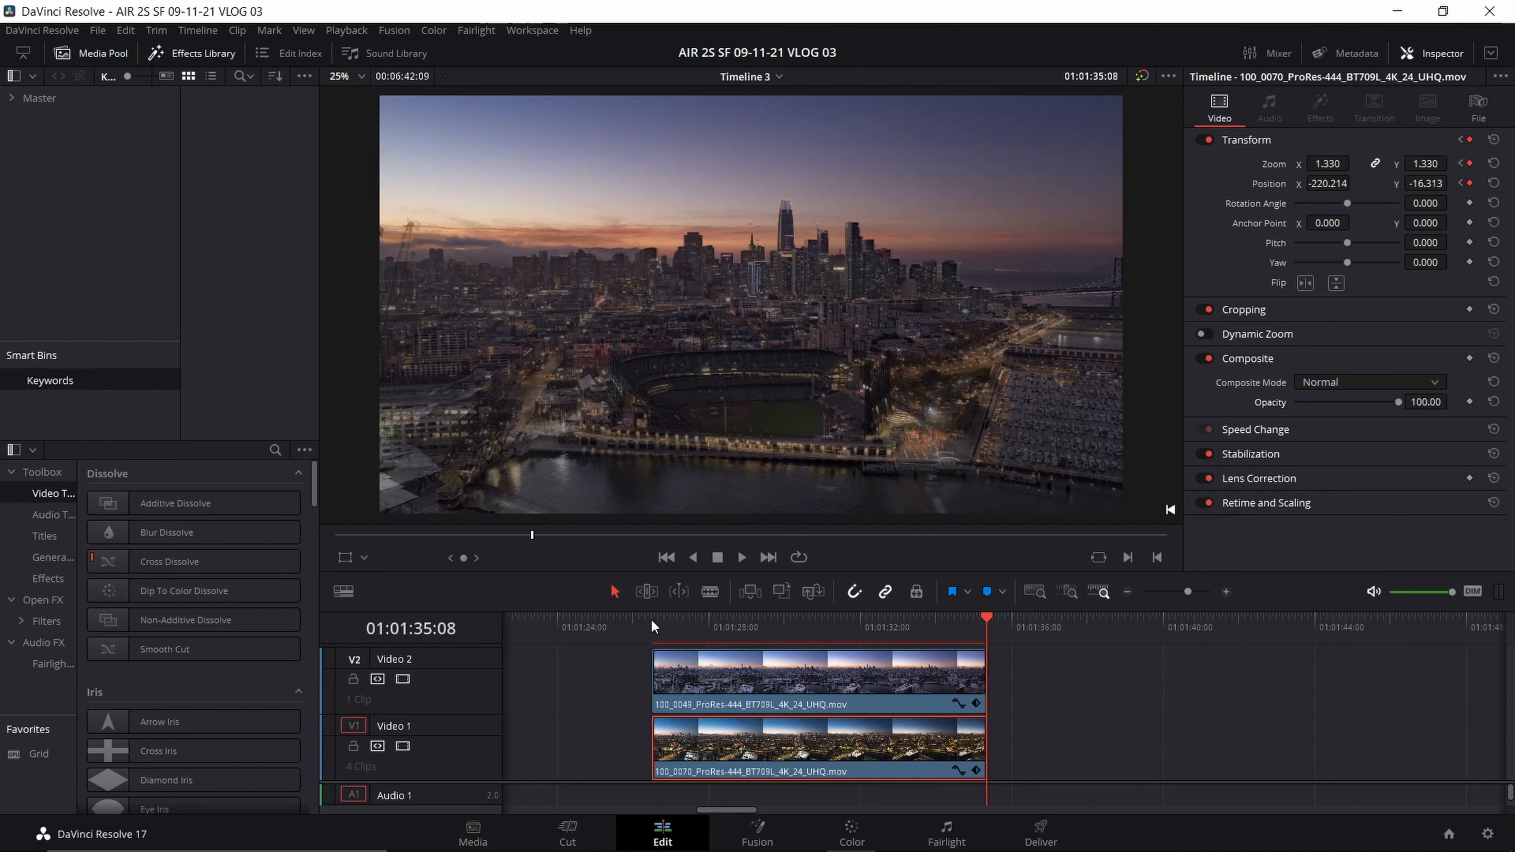
click(652, 625)
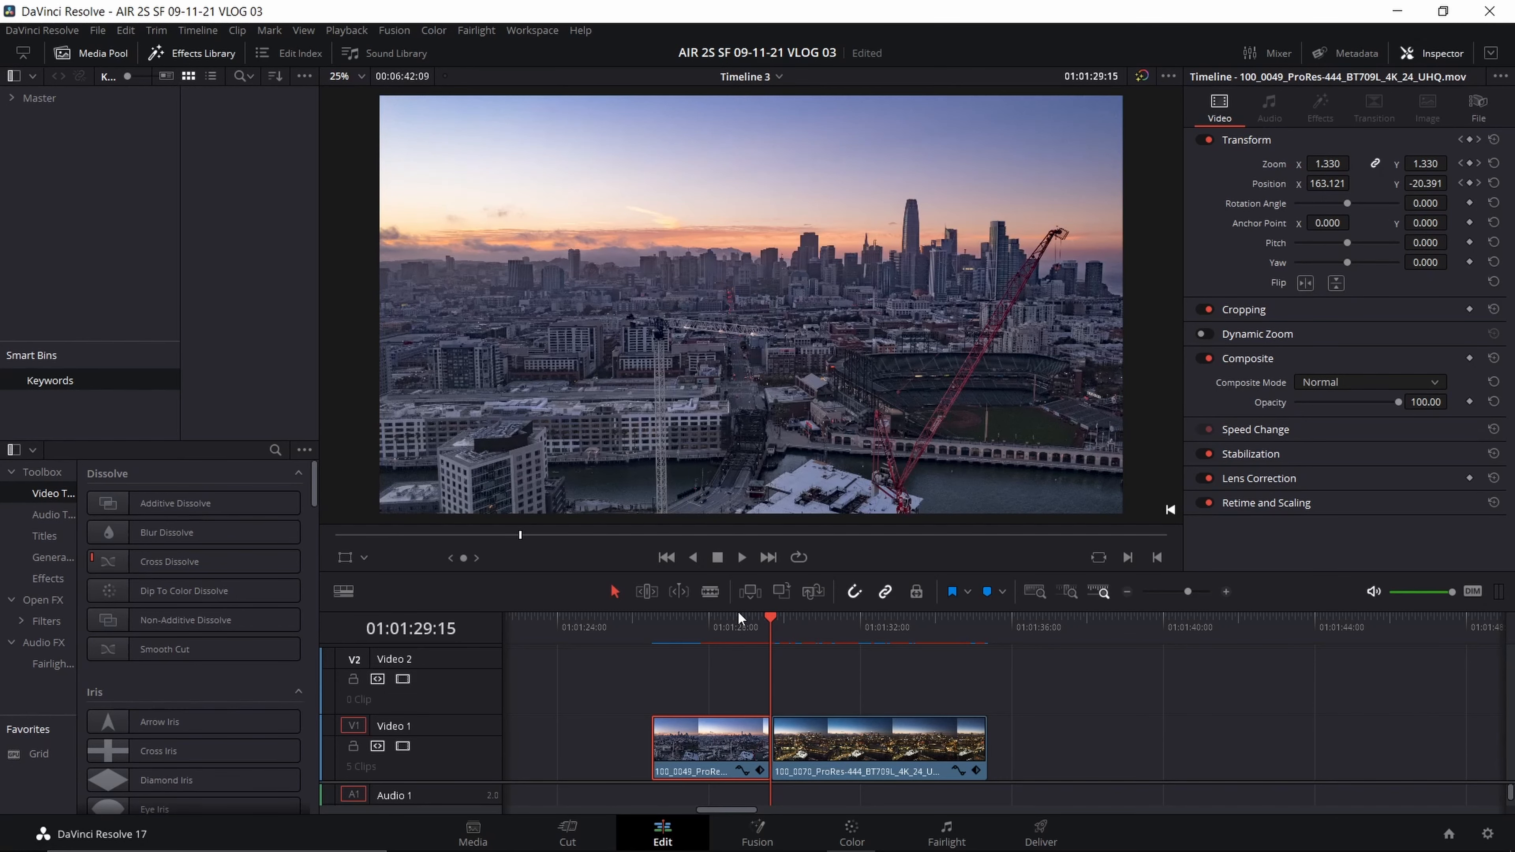
Step to the alignment frame where the first clip will be cut into the second on Video 1
key(Right)
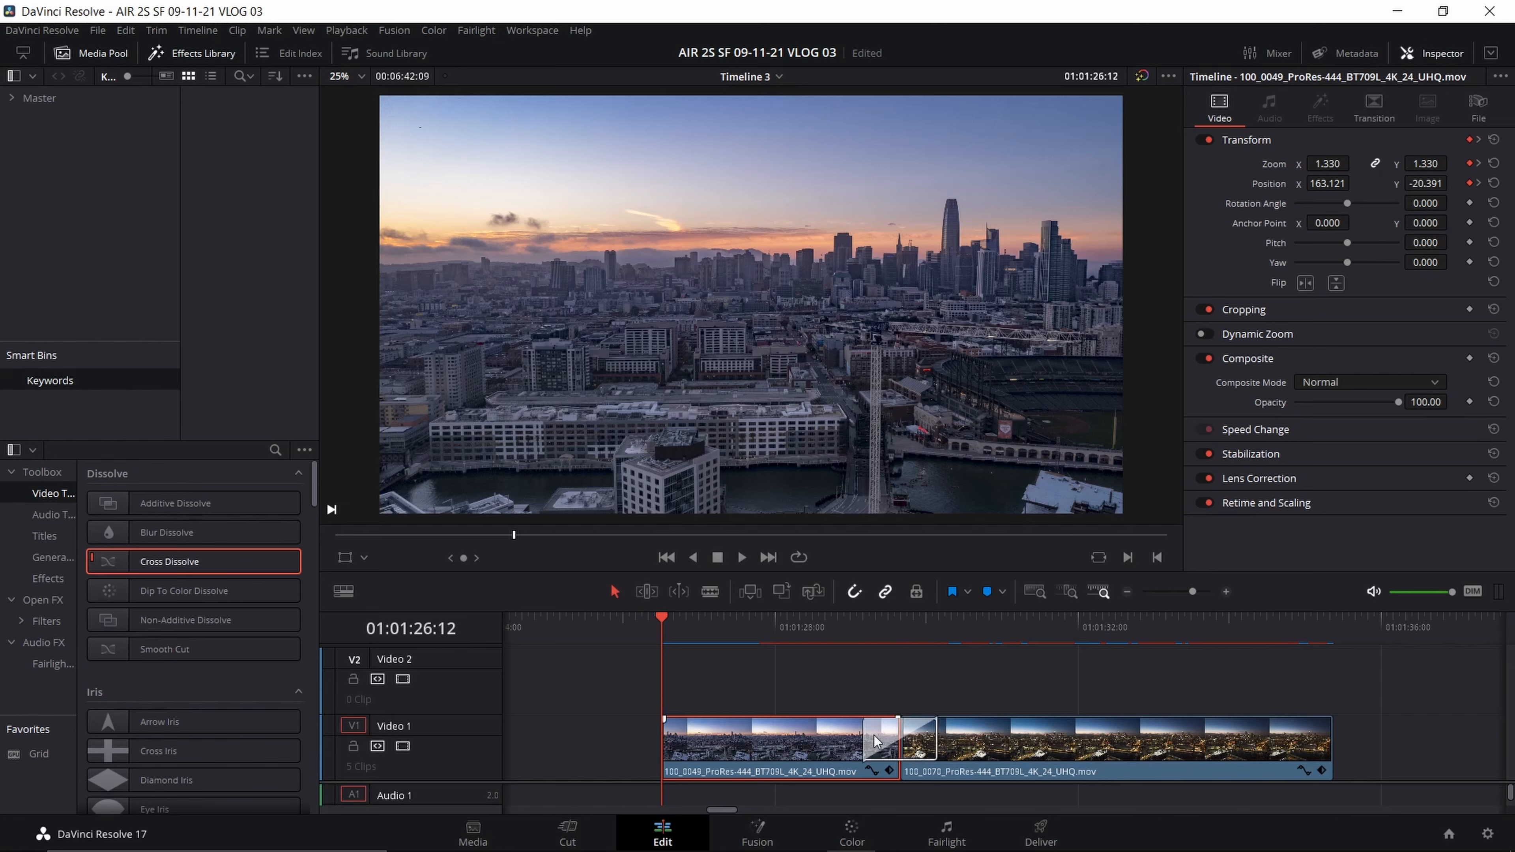
Select the new cross dissolve at the cut to show its Inspector settings
click(889, 739)
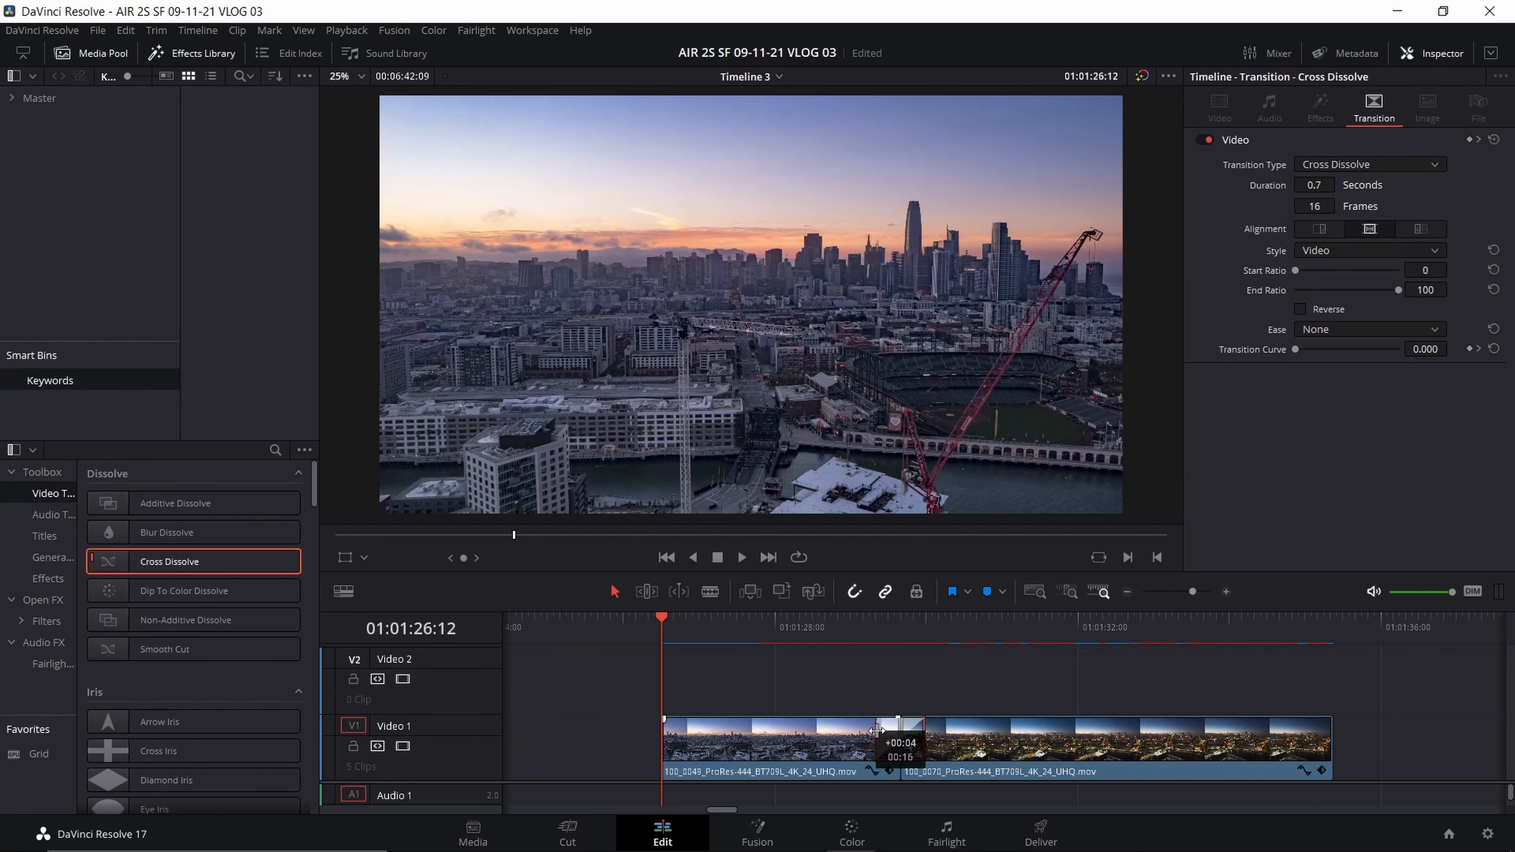